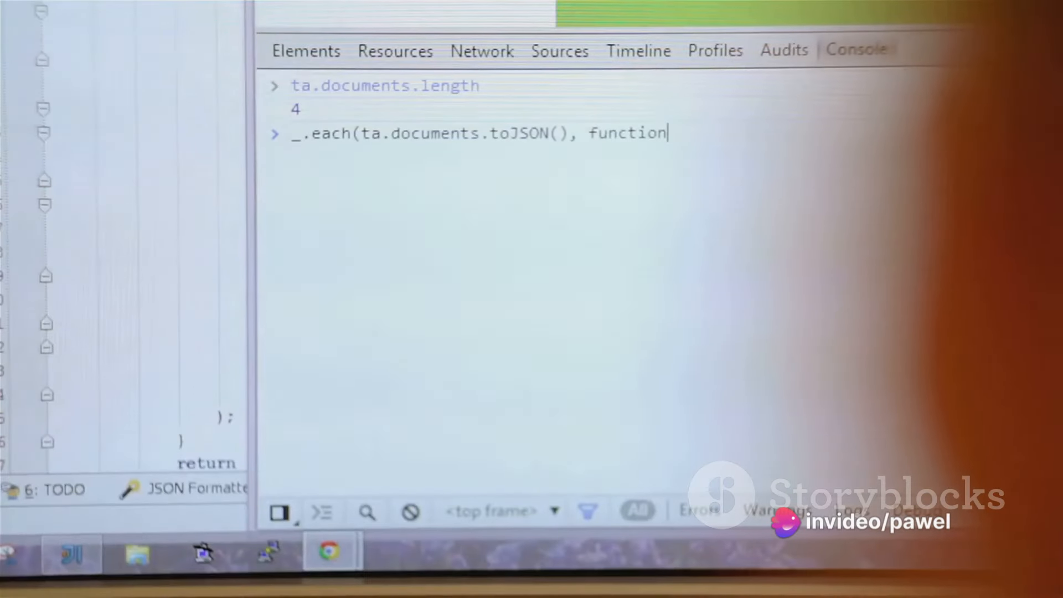
pyautogui.write('(el')
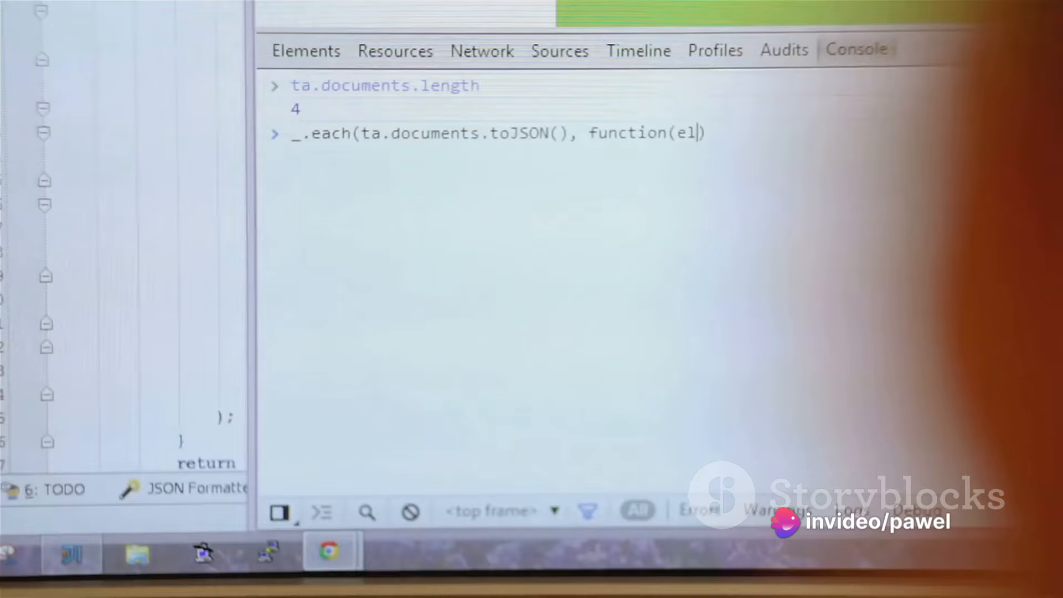
pyautogui.write('{conso')
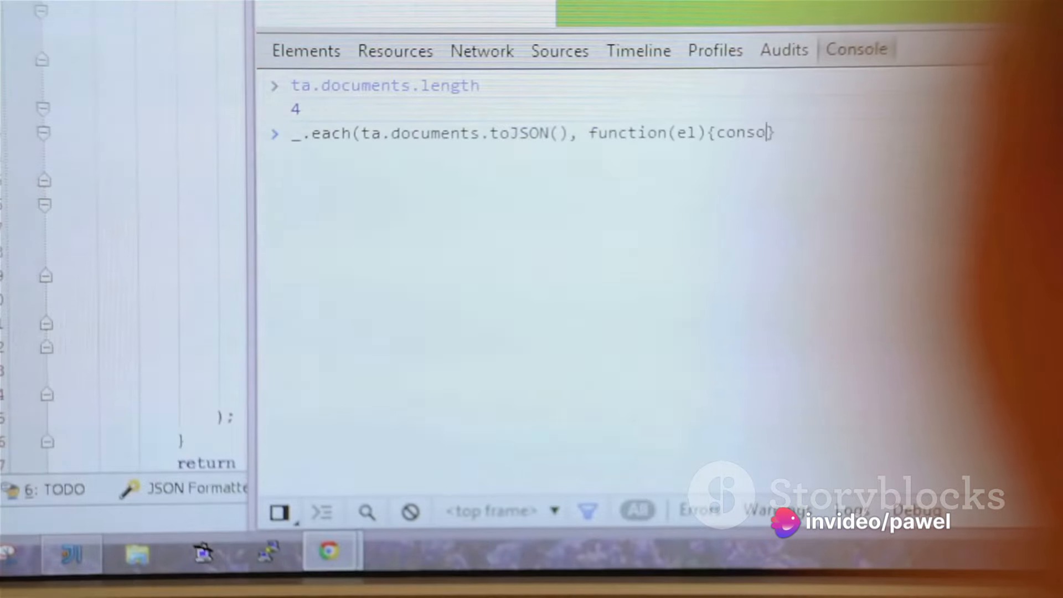
pyautogui.write('le.pr')
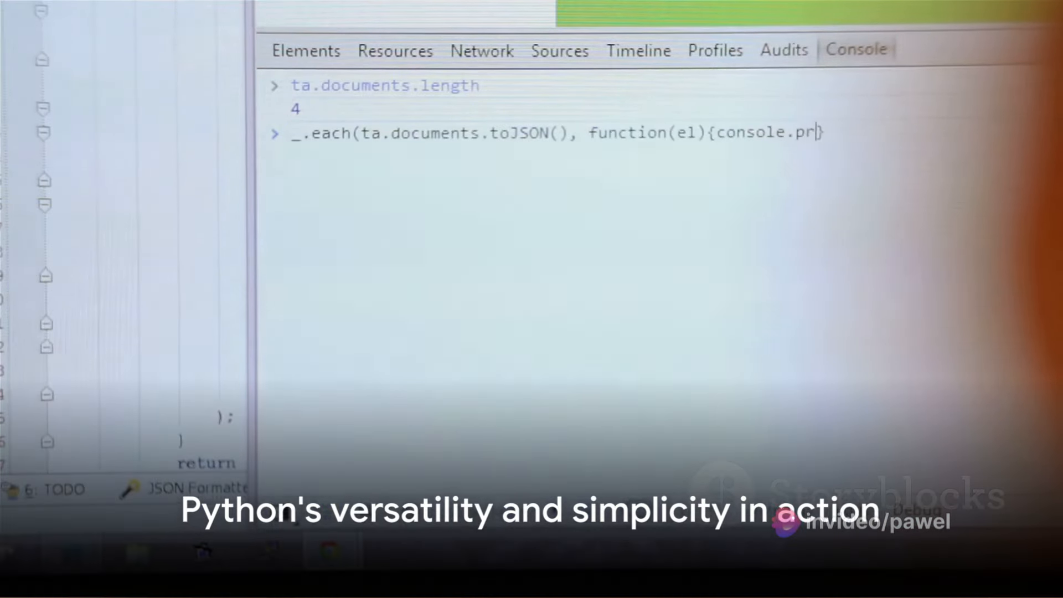